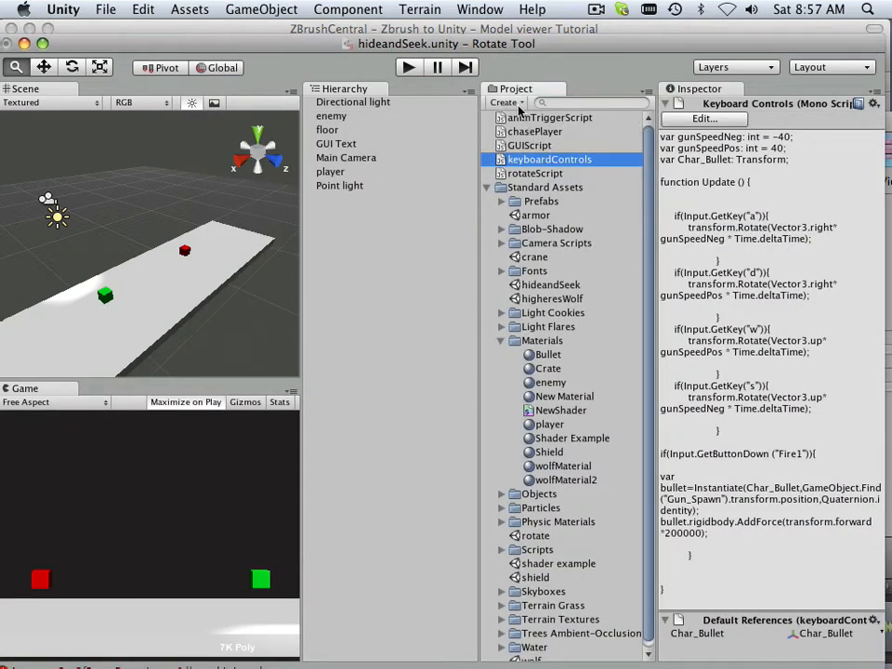
Step: Create a new JavaScript asset named sidescrollerPlayer, then select the keyboardControls script
{"action": "left_click", "coordinate": [504, 102]}
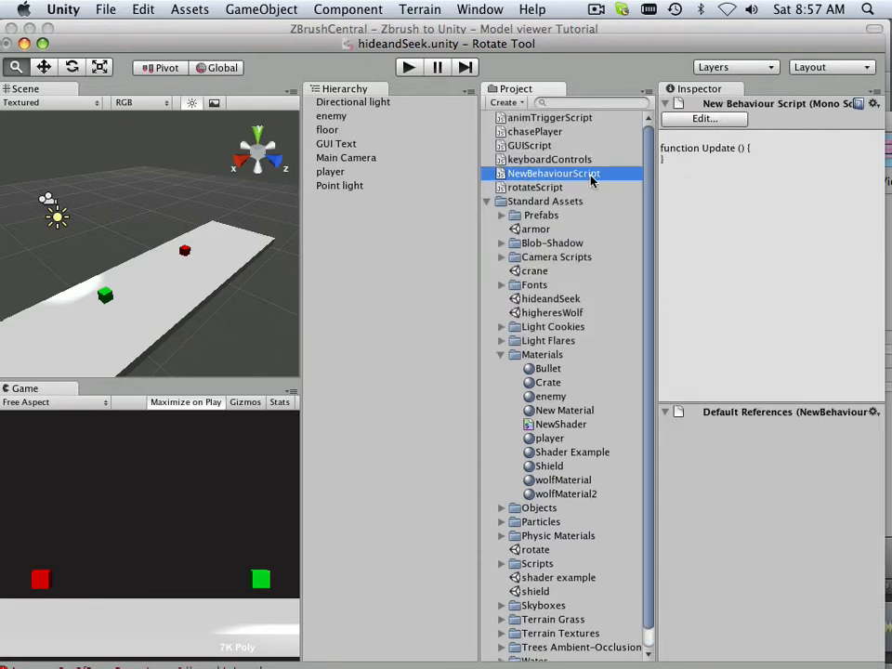
{"action": "type", "text": "side"}
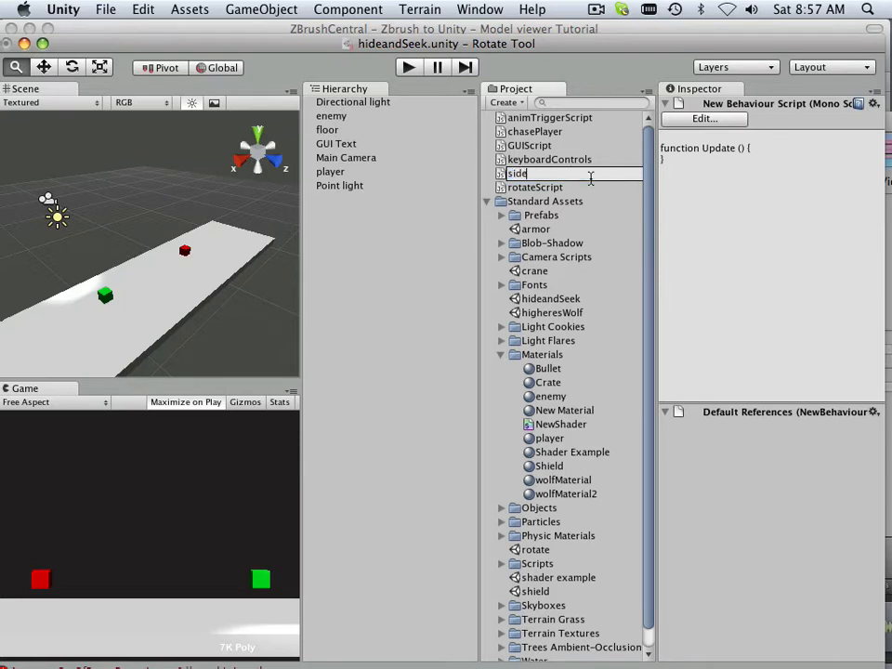
{"action": "type", "text": "scrollerPla"}
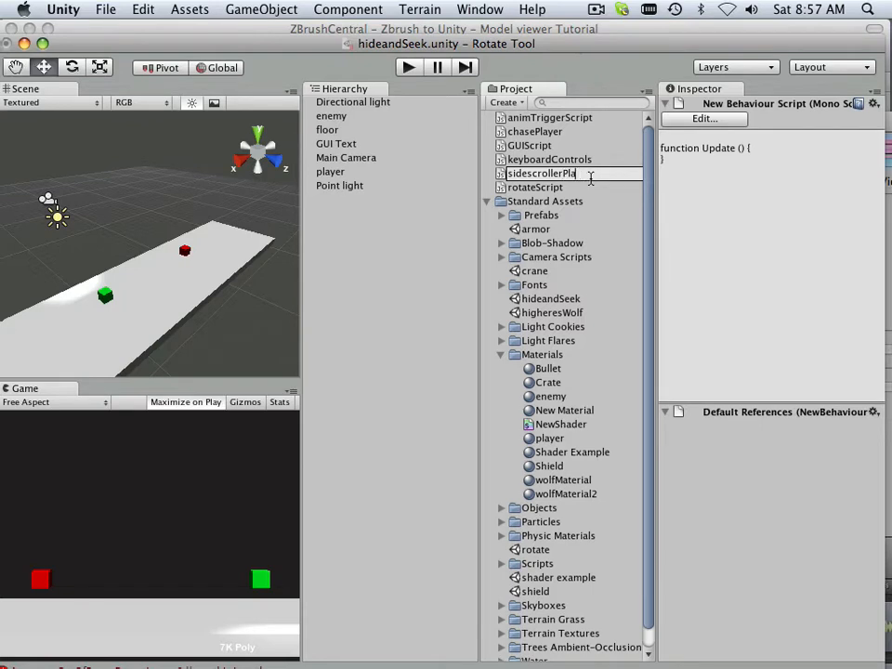
{"action": "left_click", "coordinate": [551, 187]}
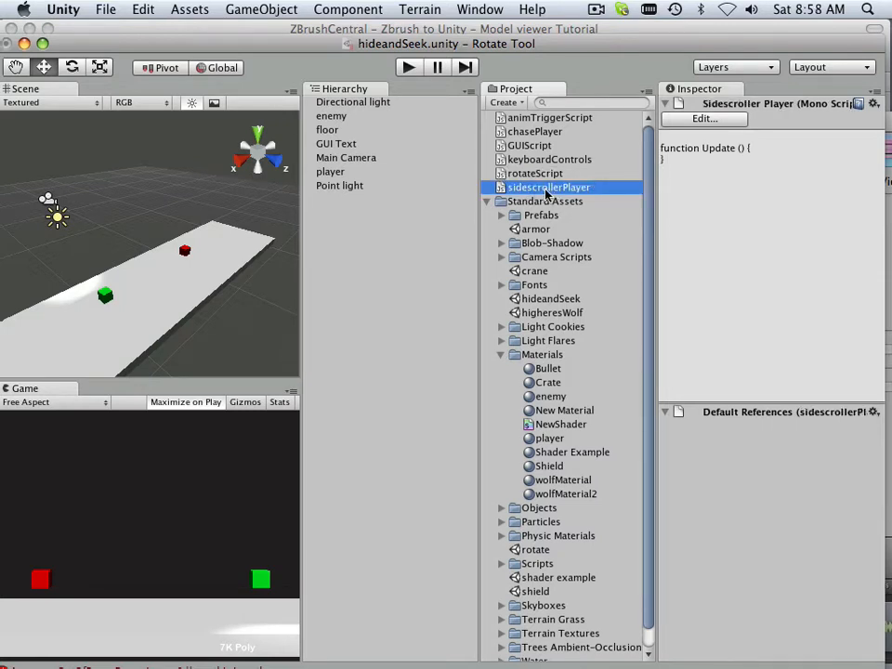
{"action": "left_click", "coordinate": [548, 159]}
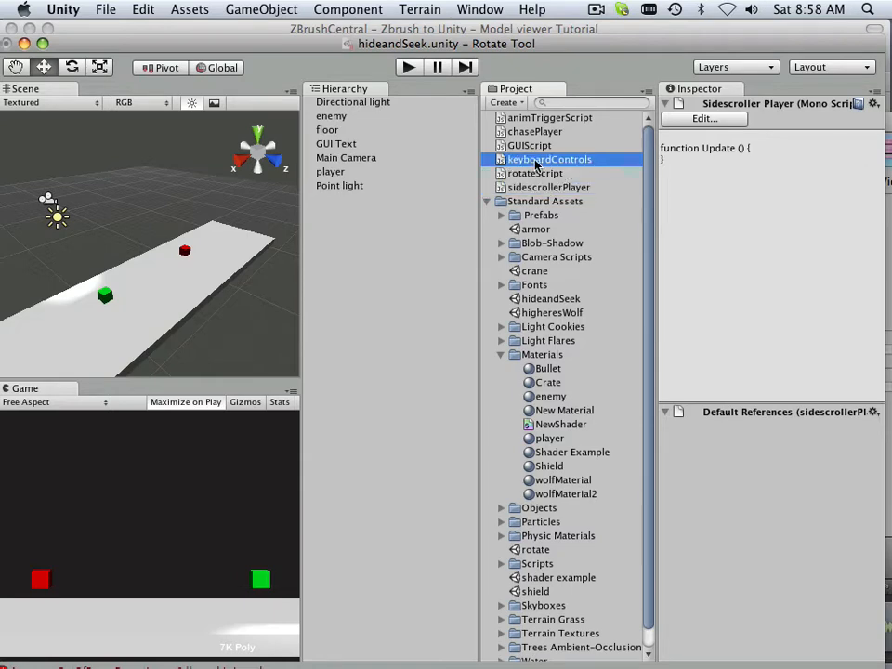
Step: Copy keyboardControls.js lines 1–15, the variables through the 'd' key block, in Unitron
{"action": "double_click", "coordinate": [548, 159]}
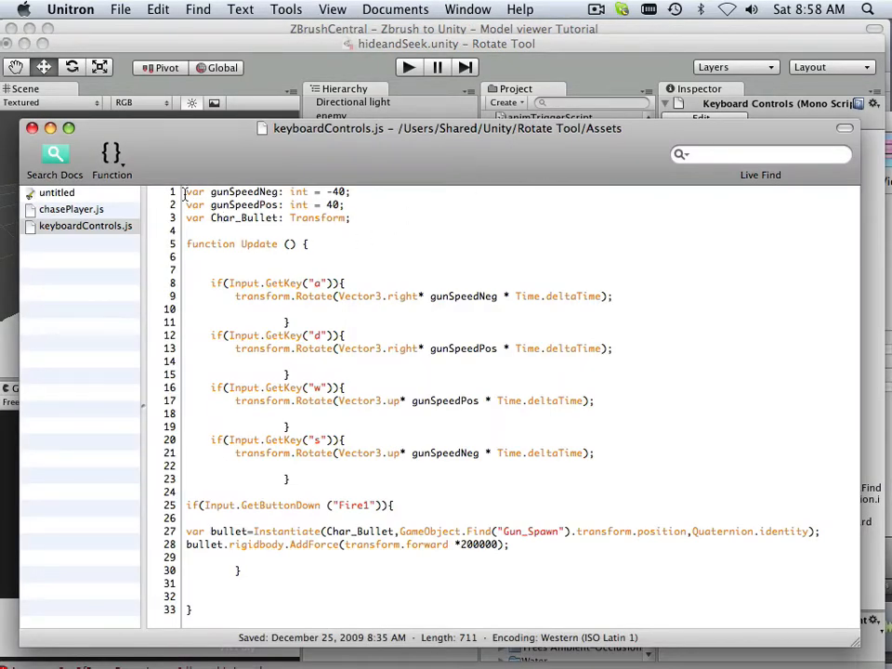
{"action": "left_click_drag", "start_coordinate": [187, 192], "coordinate": [344, 348]}
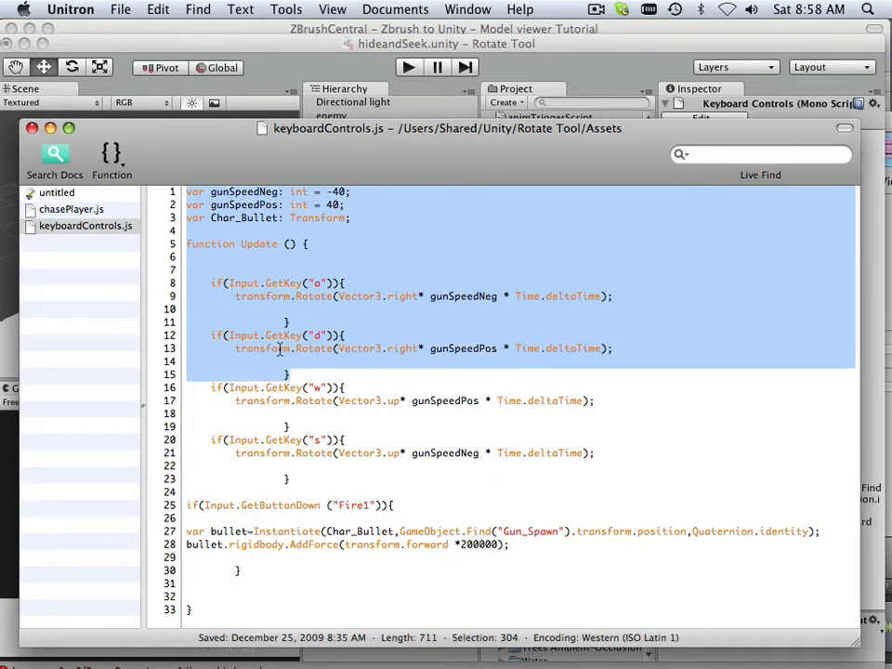
{"action": "right_click", "coordinate": [279, 361]}
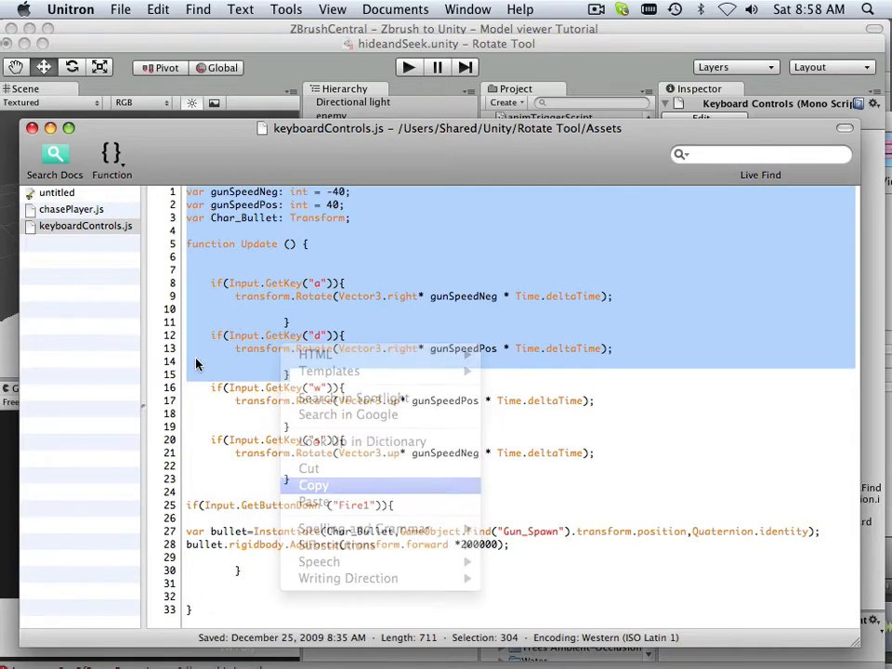
{"action": "left_click", "coordinate": [72, 209]}
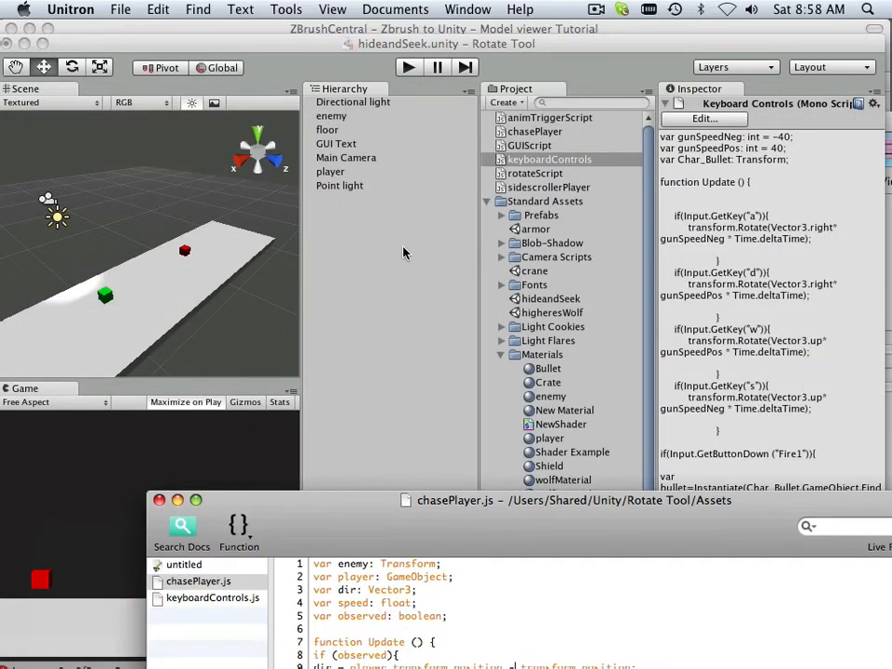
Step: Paste the code into sidescrollerPlayer.js, change Rotate to Translate on lines 9 and 13, and save
{"action": "left_click", "coordinate": [548, 187]}
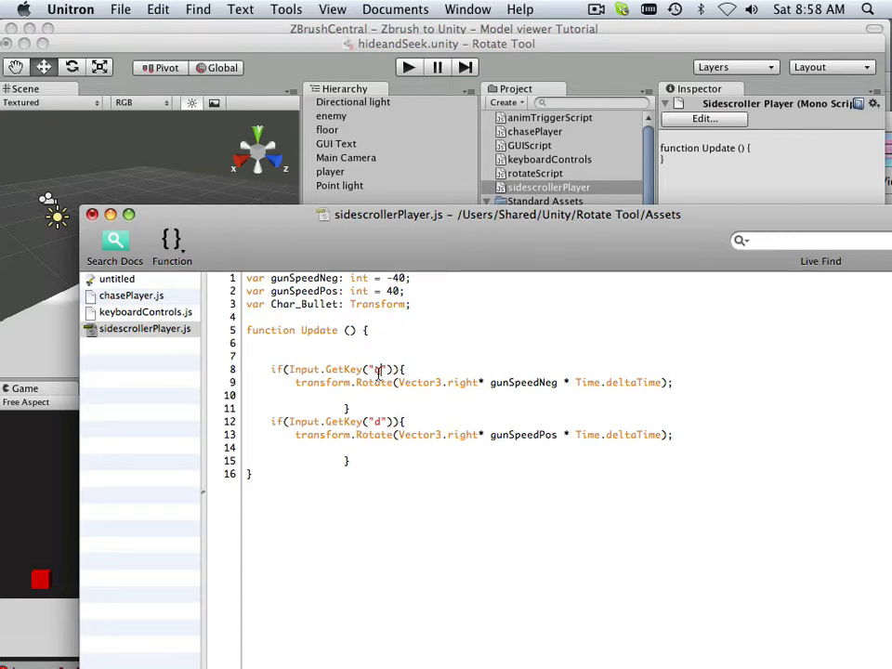
{"action": "type", "text": "d"}
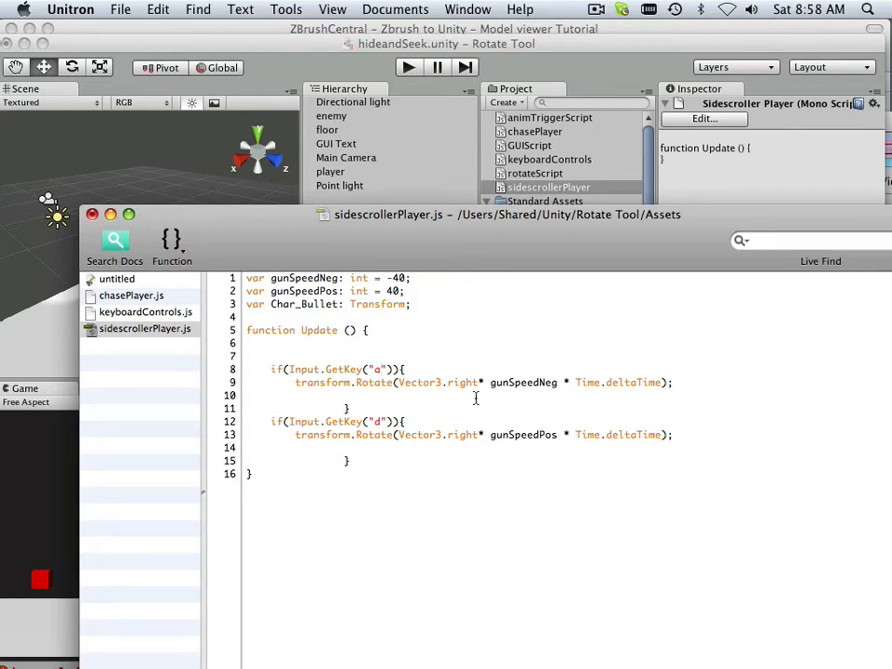
{"action": "double_click", "coordinate": [462, 382]}
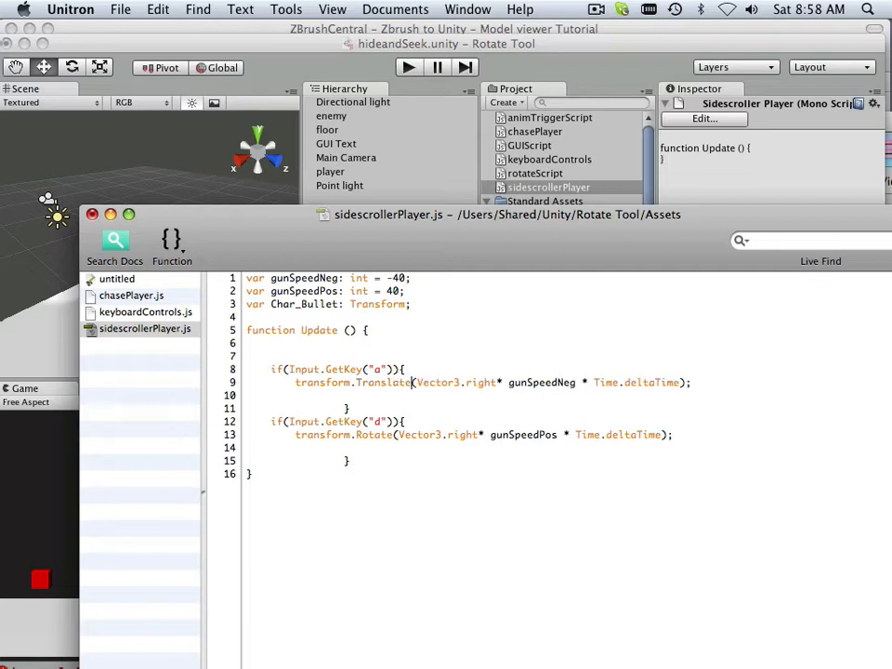
{"action": "double_click", "coordinate": [375, 435]}
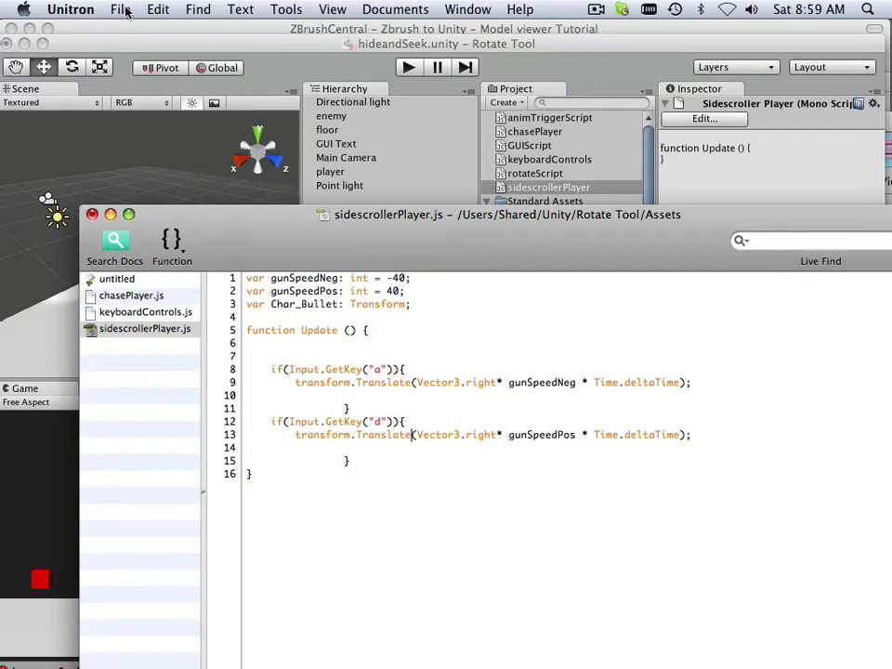
{"action": "left_click", "coordinate": [120, 9]}
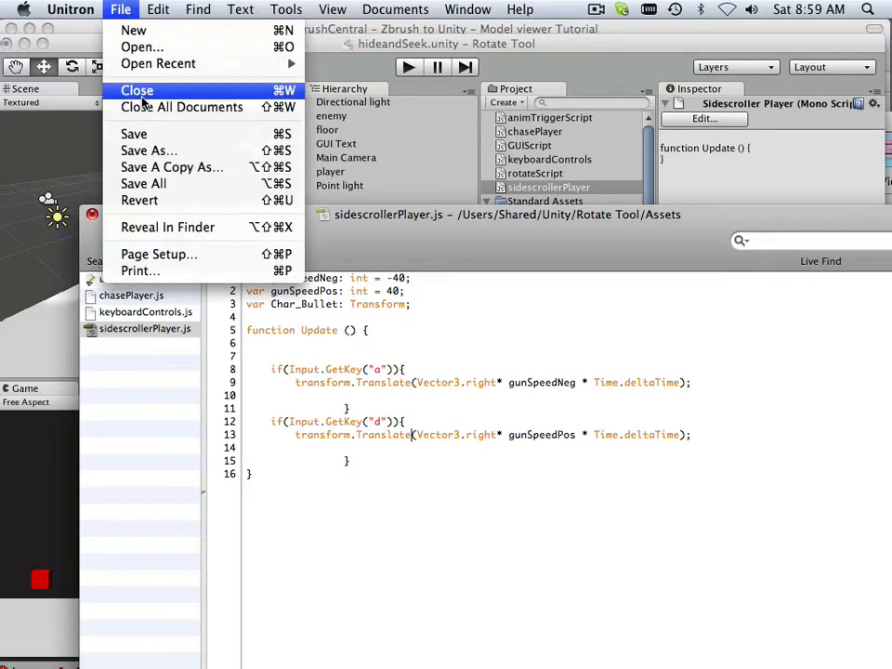
{"action": "mouse_move", "coordinate": [135, 134]}
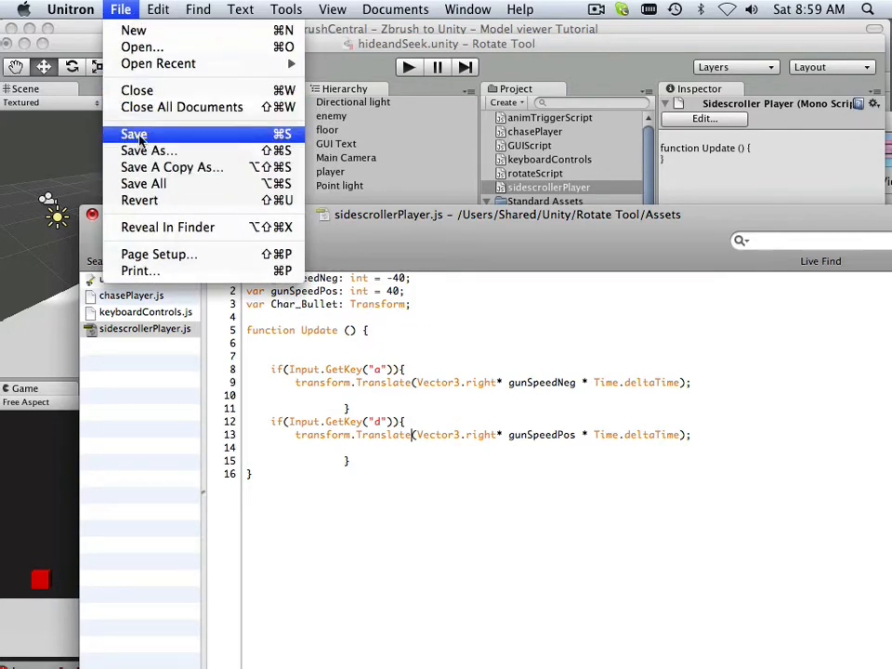
{"action": "left_click", "coordinate": [134, 134]}
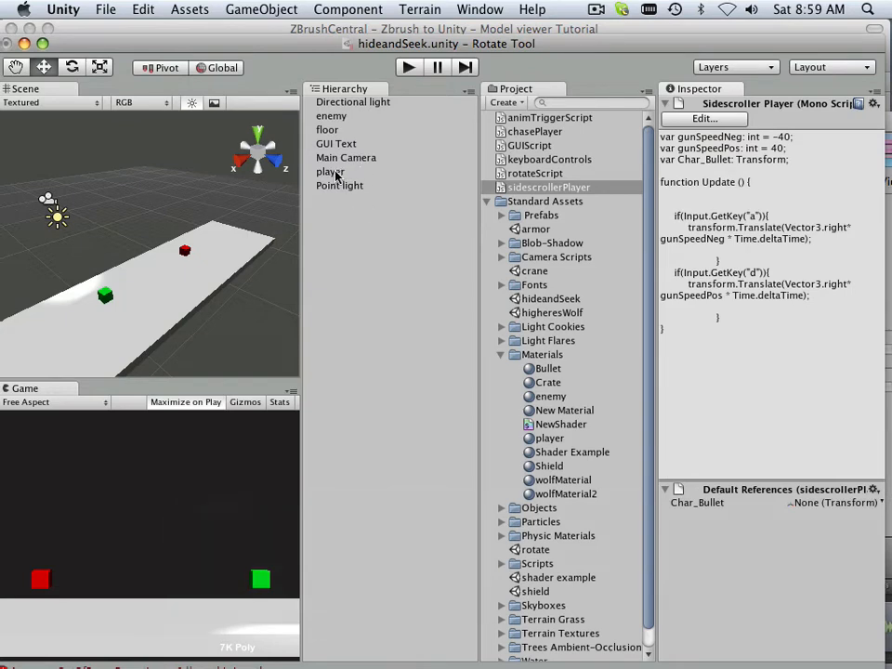
{"action": "mouse_move", "coordinate": [335, 175]}
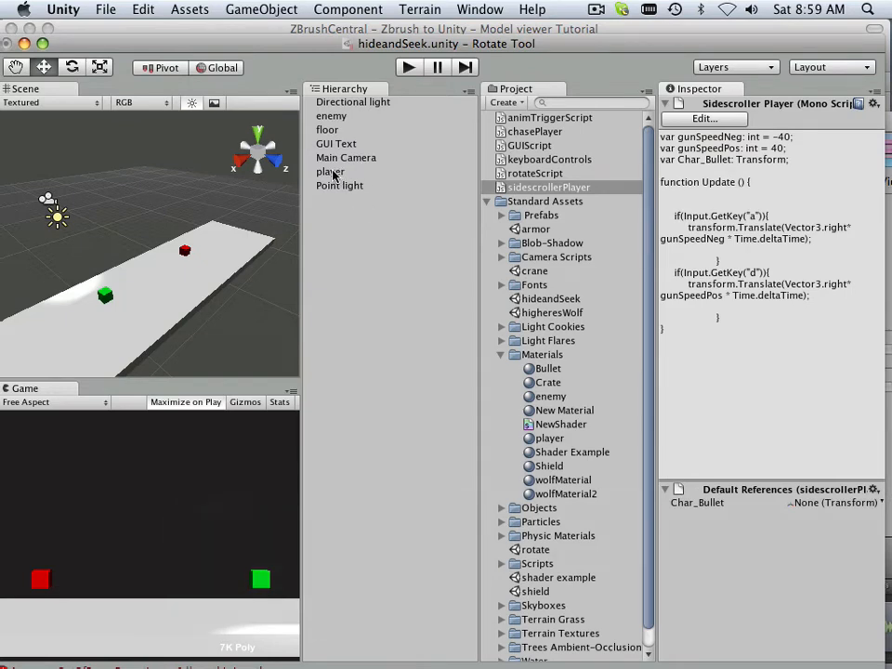
Step: Attach the sidescrollerPlayer script to the player object, exposing Gun Speed Neg -40 and Pos 40
{"action": "left_click", "coordinate": [331, 172]}
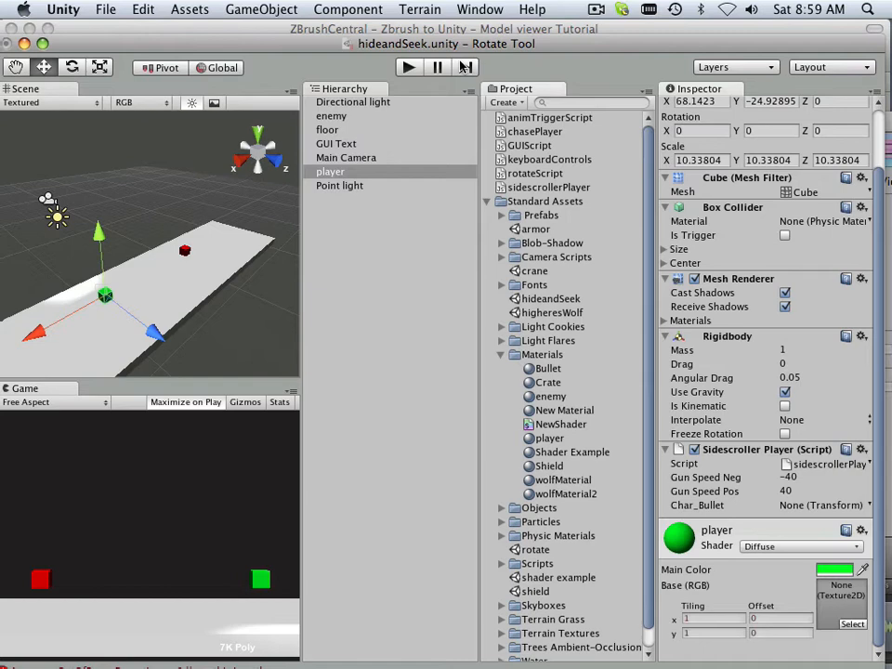
{"action": "left_click", "coordinate": [548, 187]}
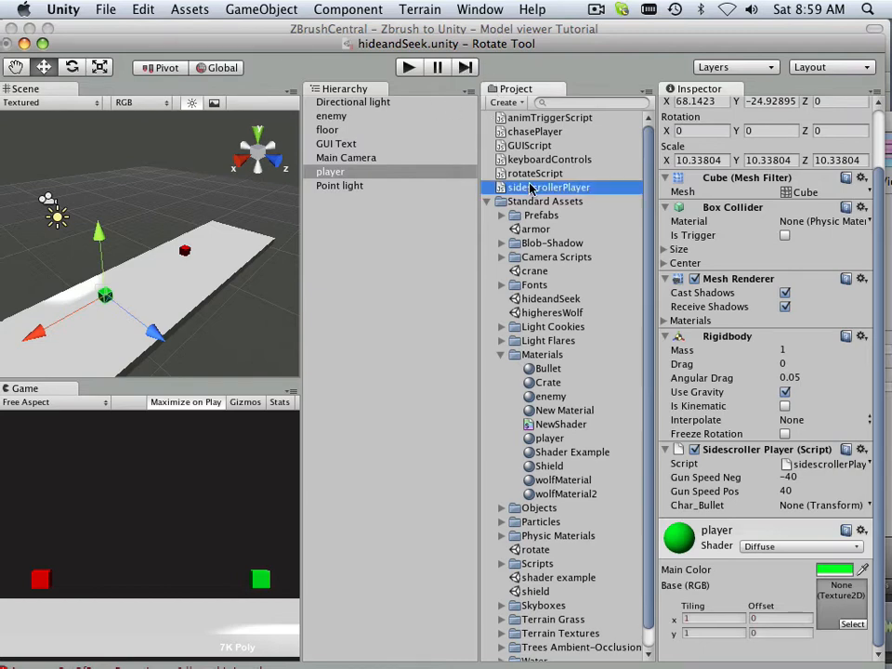
Step: Rename gunSpeedNeg/gunSpeedPos to SpeedNeg/SpeedPos in sidescrollerPlayer.js and return to Unity
{"action": "double_click", "coordinate": [554, 187]}
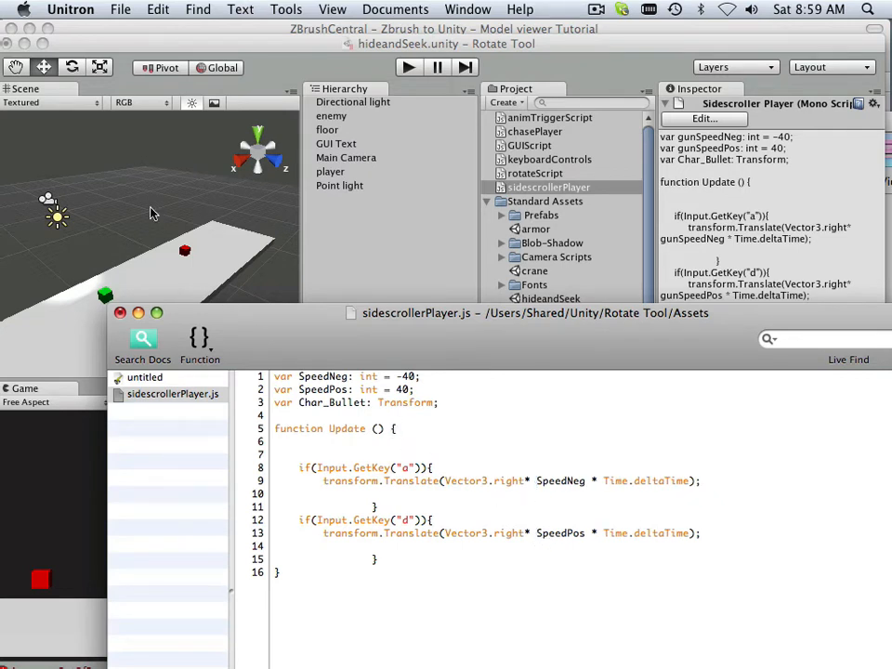
{"action": "left_click", "coordinate": [119, 10]}
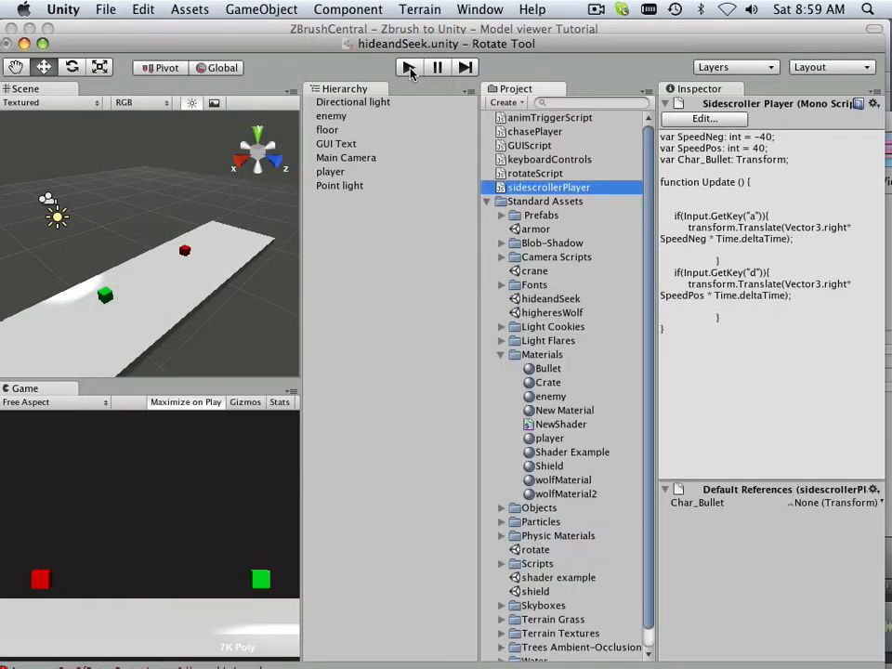
Step: Select the player object and run the scene in play mode
{"action": "left_click", "coordinate": [329, 171]}
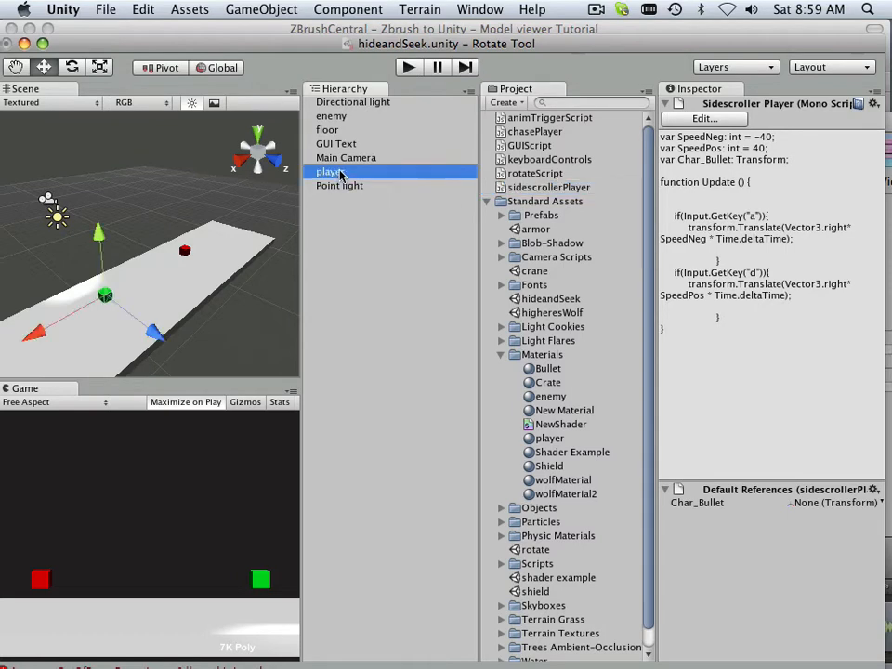
{"action": "left_click", "coordinate": [331, 172]}
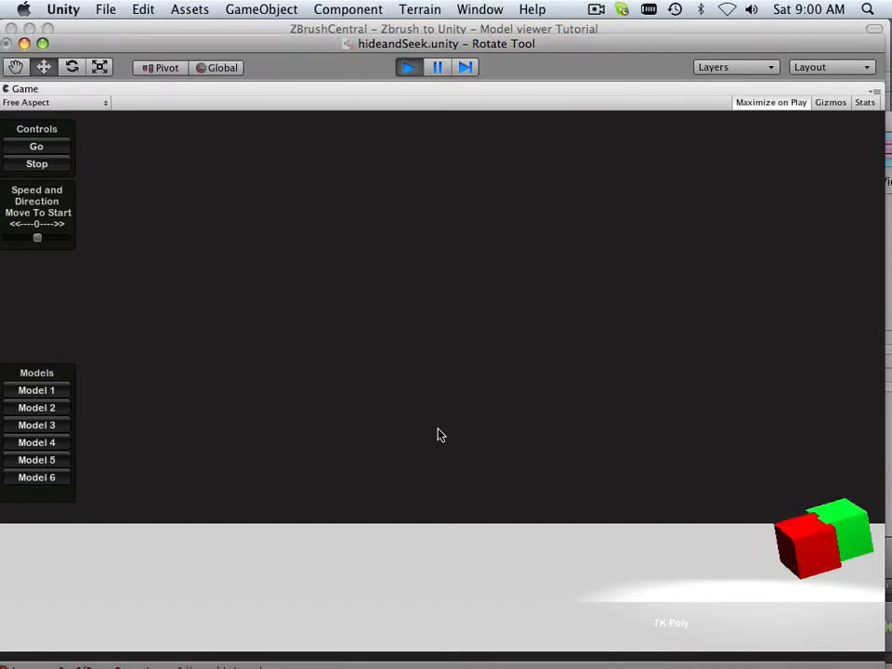
Step: Stop play mode, select the enemy, and preview the chasePlayer script's code in the Inspector
{"action": "left_click", "coordinate": [408, 67]}
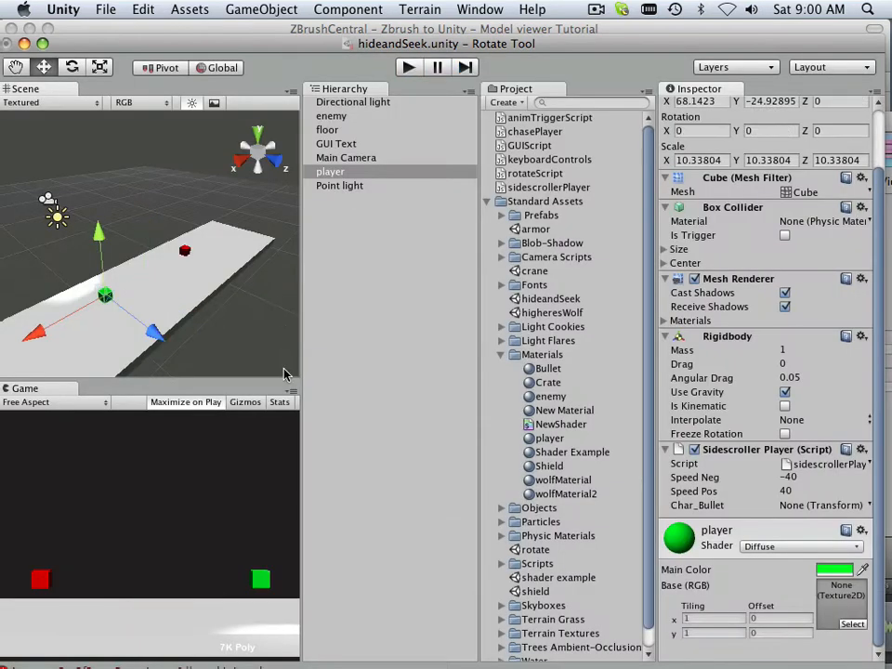
{"action": "mouse_move", "coordinate": [632, 361]}
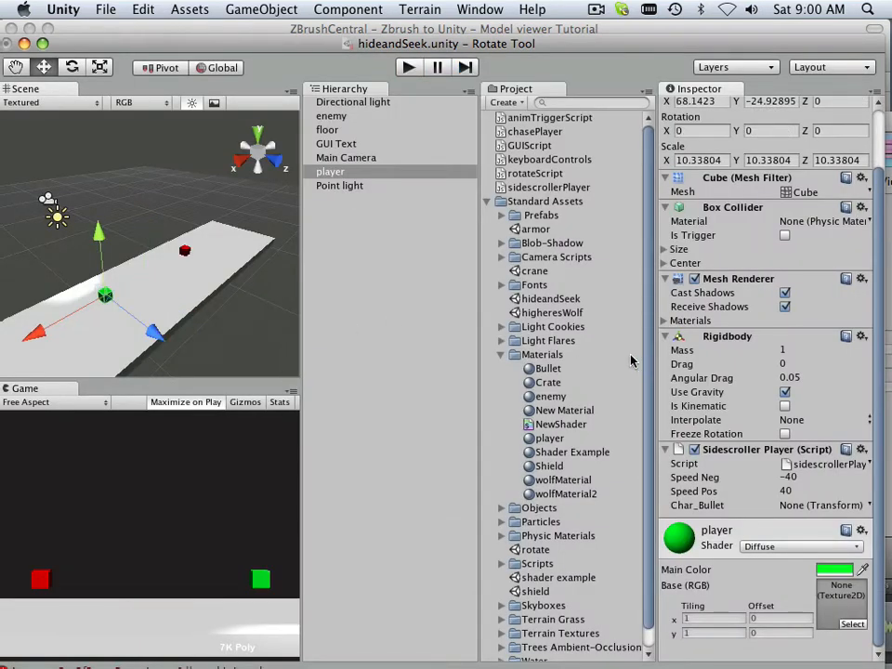
{"action": "left_click", "coordinate": [331, 115]}
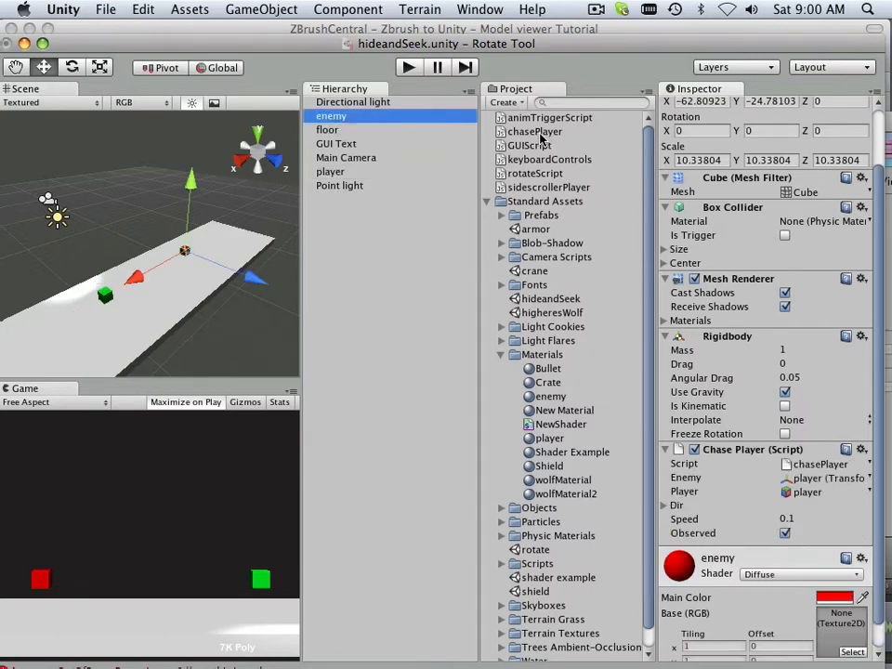
{"action": "mouse_move", "coordinate": [525, 149]}
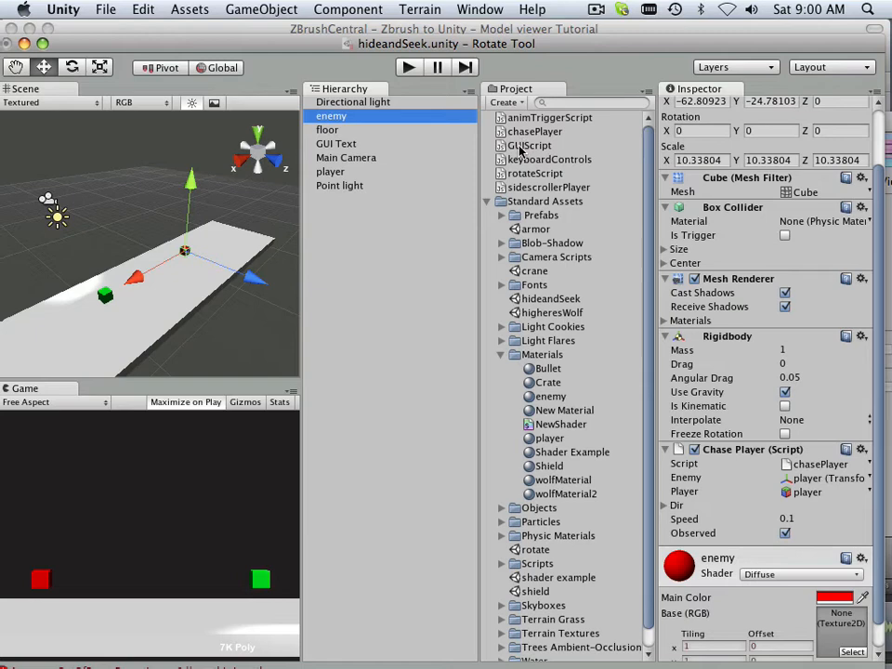
{"action": "left_click", "coordinate": [535, 131]}
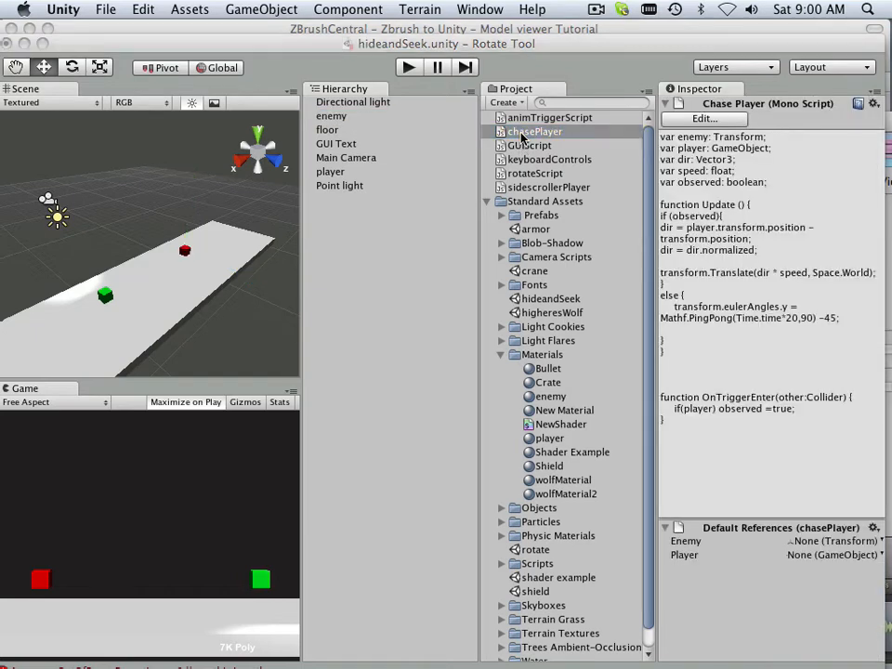
{"action": "double_click", "coordinate": [536, 131]}
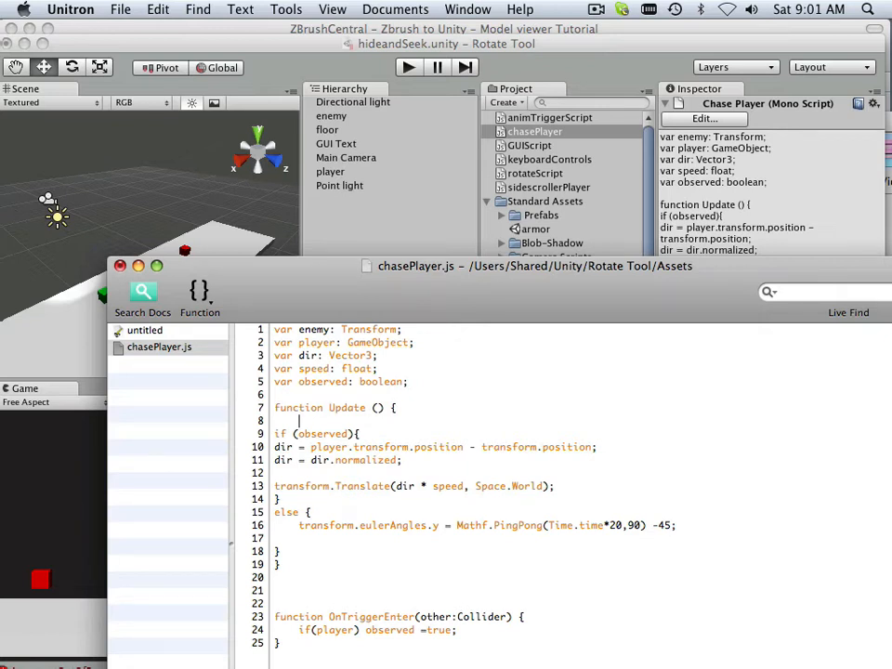
Step: Write if(Vector3.Distance(enemy.position, transform.position) on line 8 of chasePlayer.js
{"action": "type", "text": "if"}
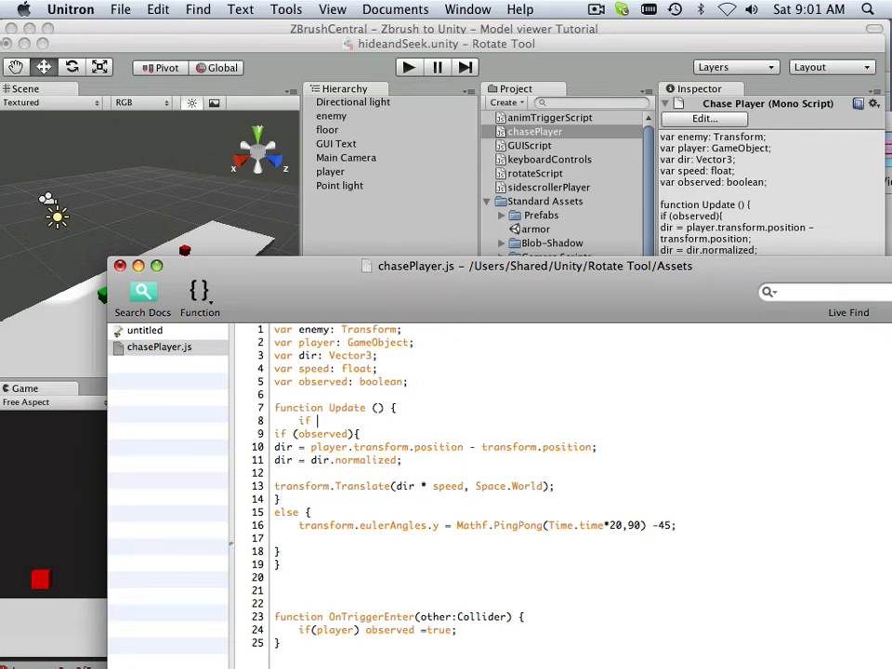
{"action": "type", "text": "("}
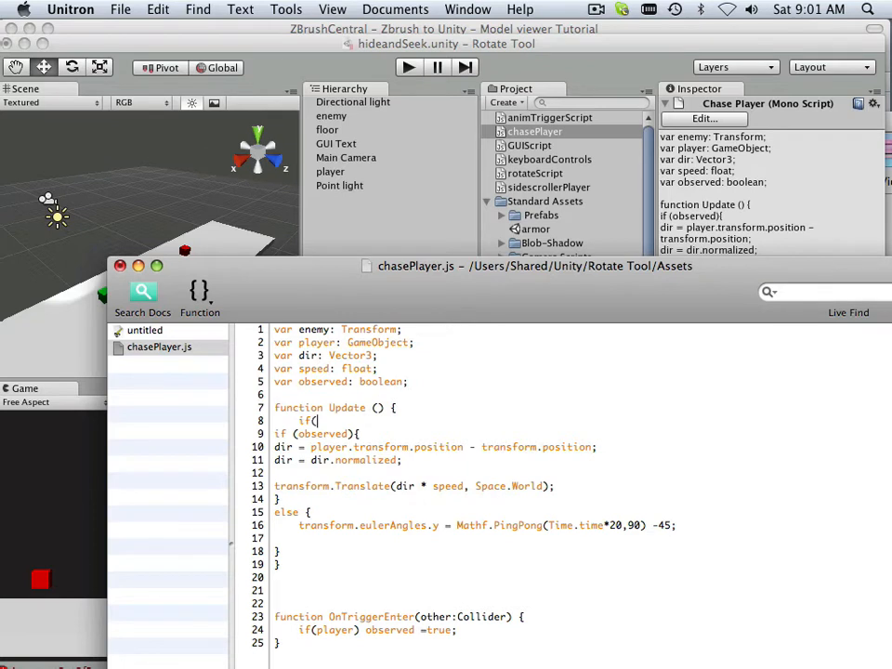
{"action": "type", "text": "Vector"}
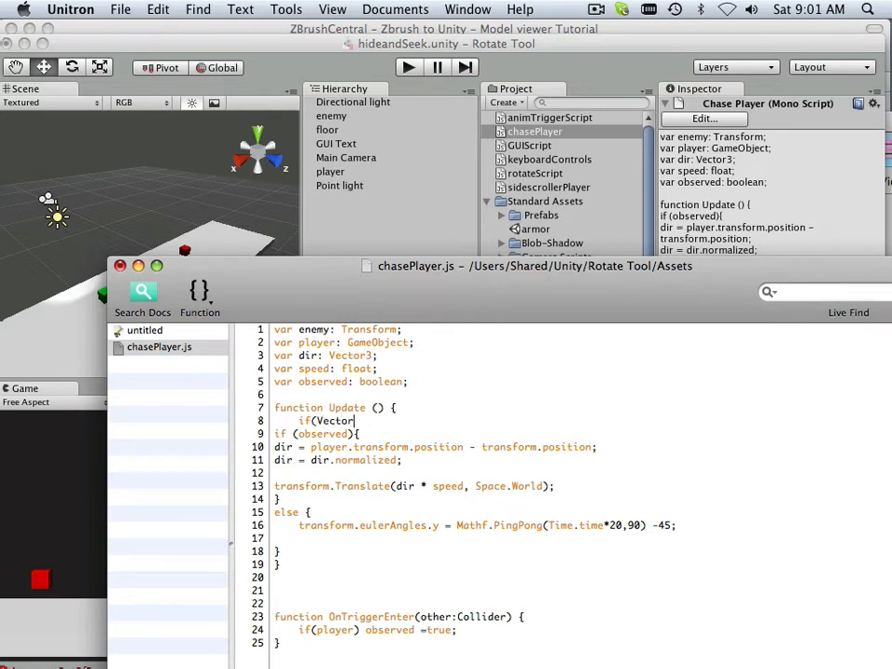
{"action": "type", "text": "3"}
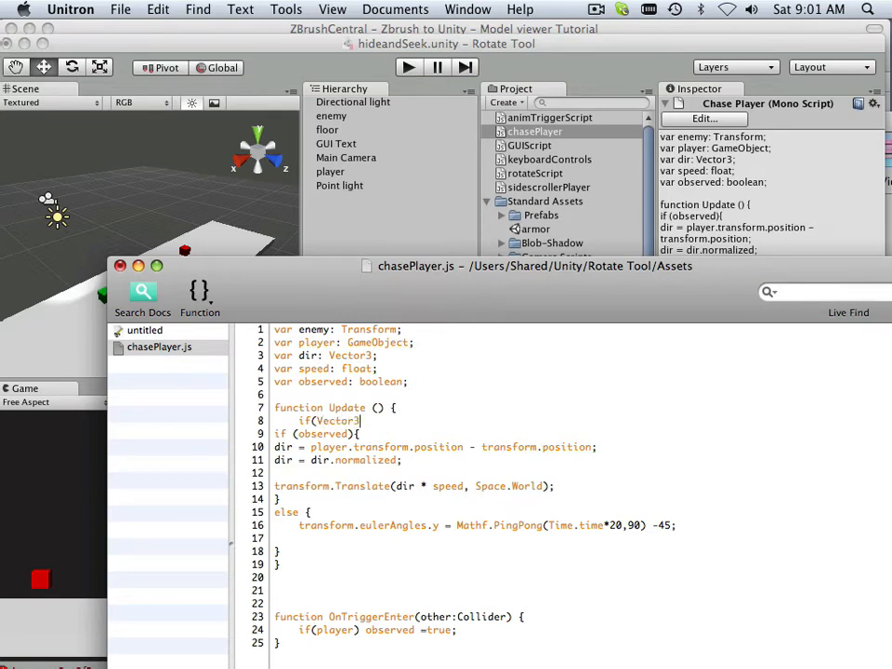
{"action": "type", "text": ".Distan"}
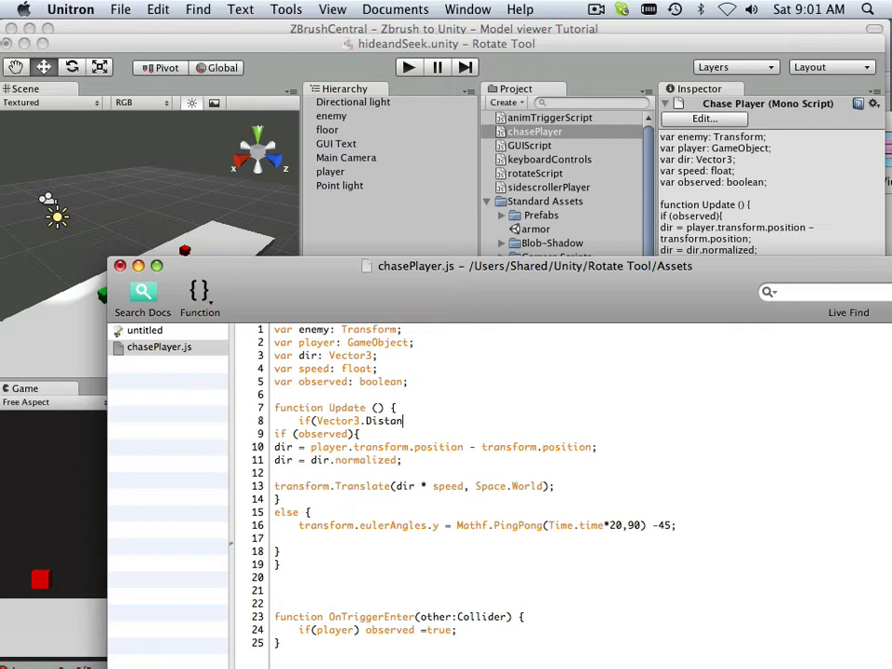
{"action": "type", "text": "ce"}
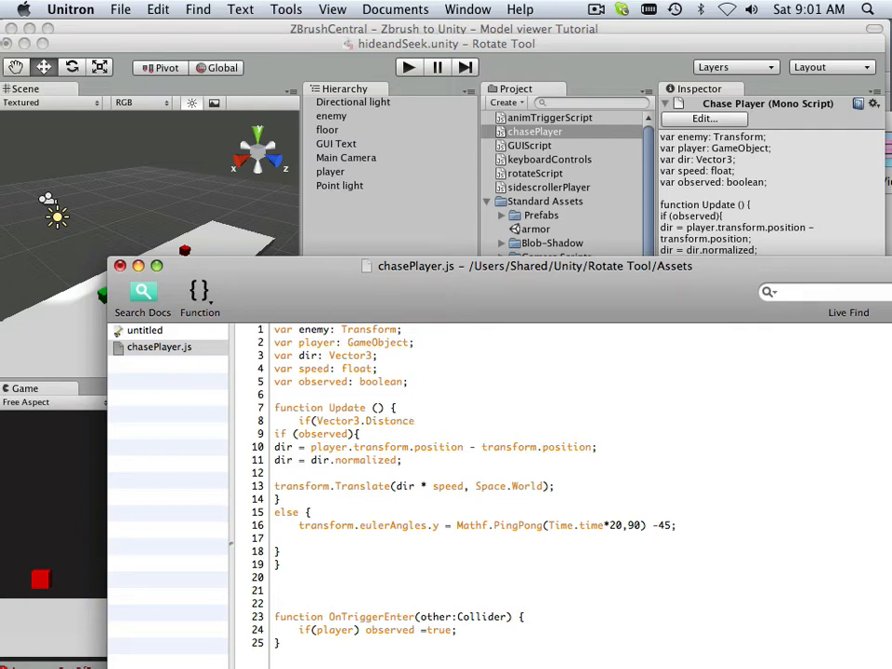
{"action": "type", "text": "(e"}
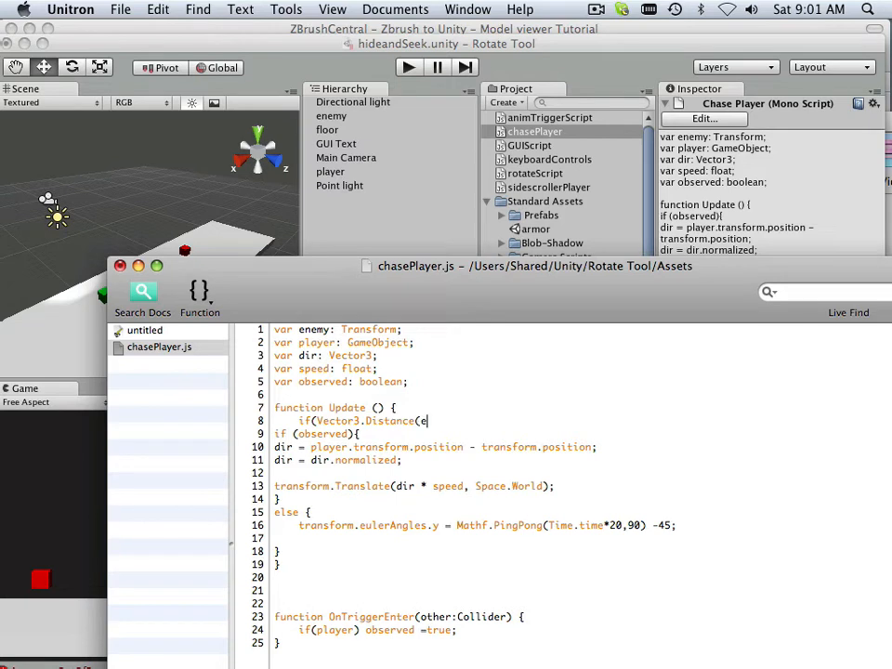
{"action": "type", "text": "enemy"}
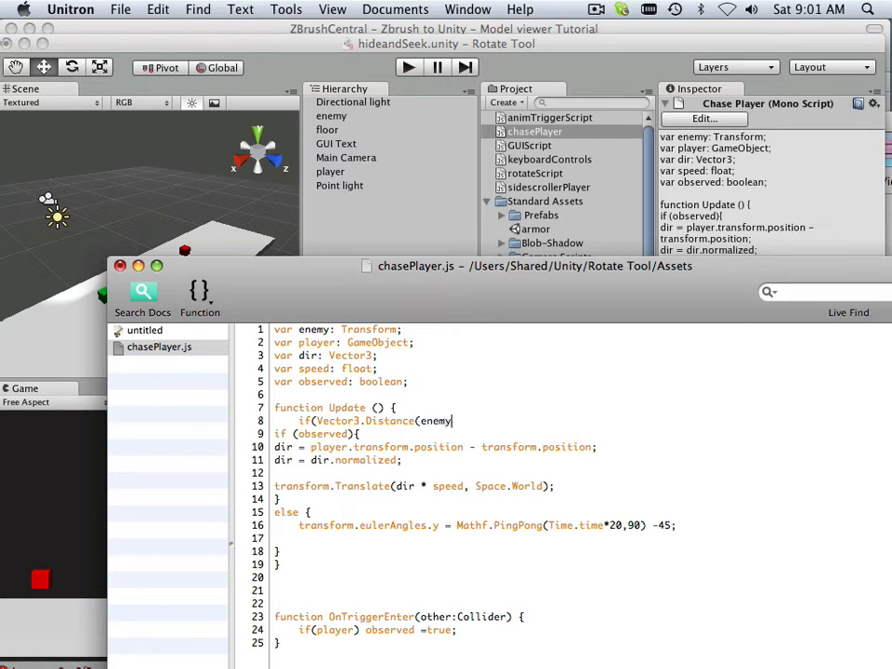
{"action": "type", "text": ".p"}
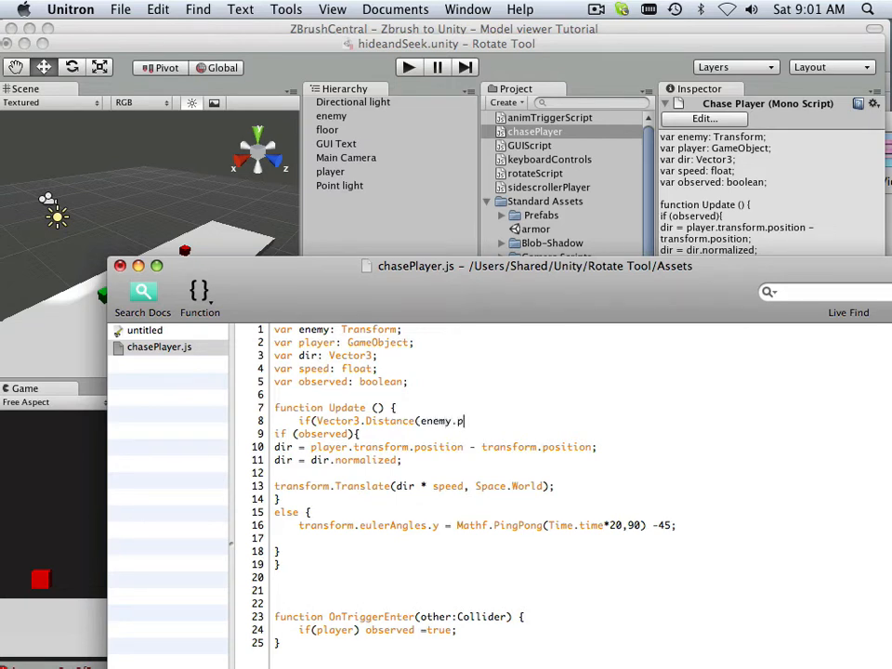
{"action": "type", "text": "osition"}
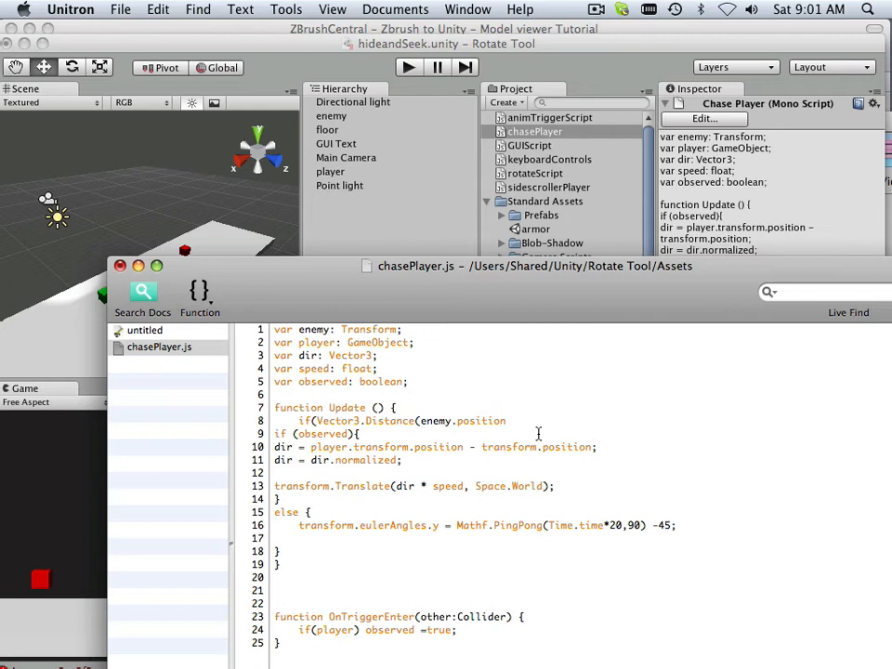
{"action": "type", "text": ","}
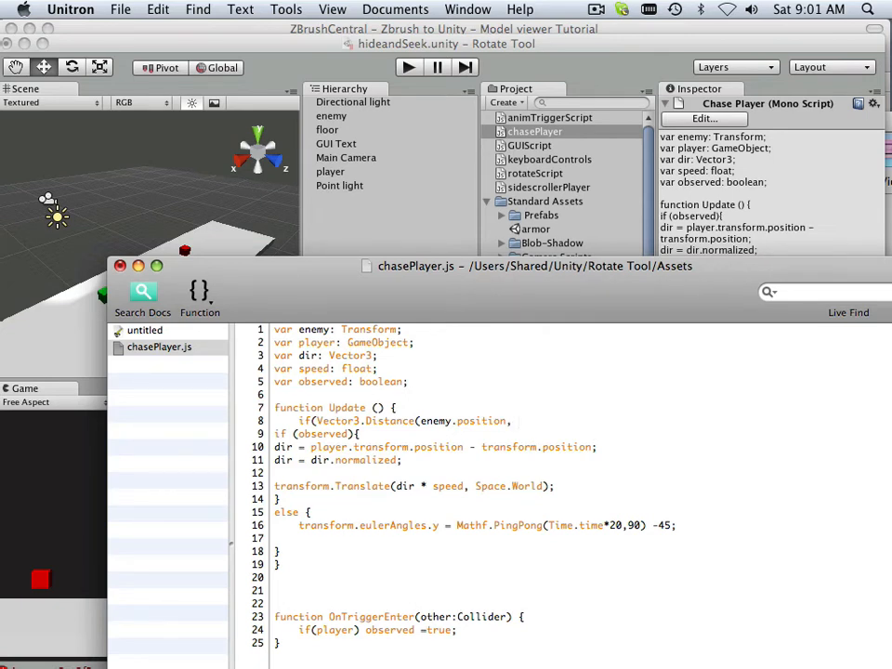
{"action": "type", "text": "transfo"}
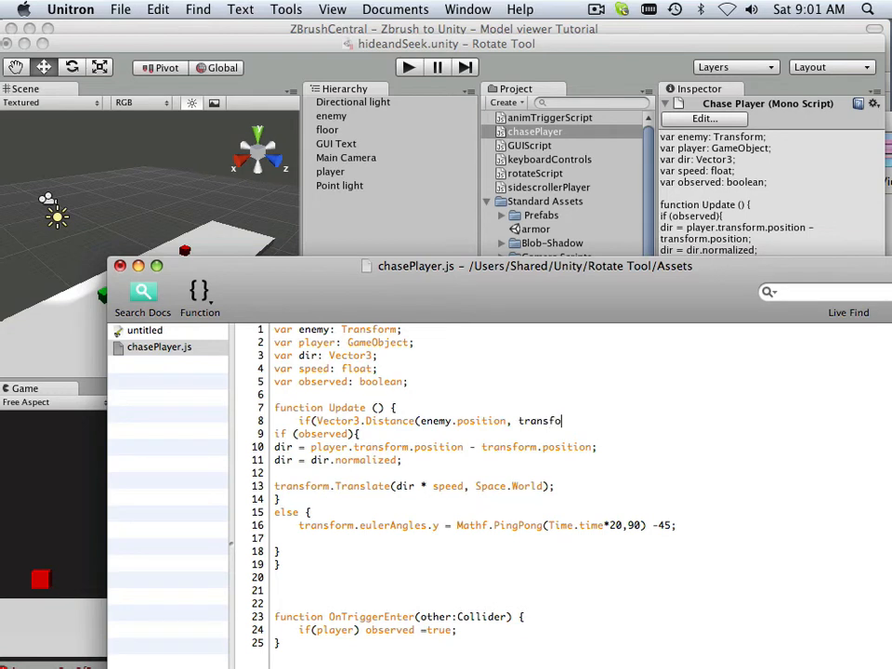
{"action": "type", "text": "rm"}
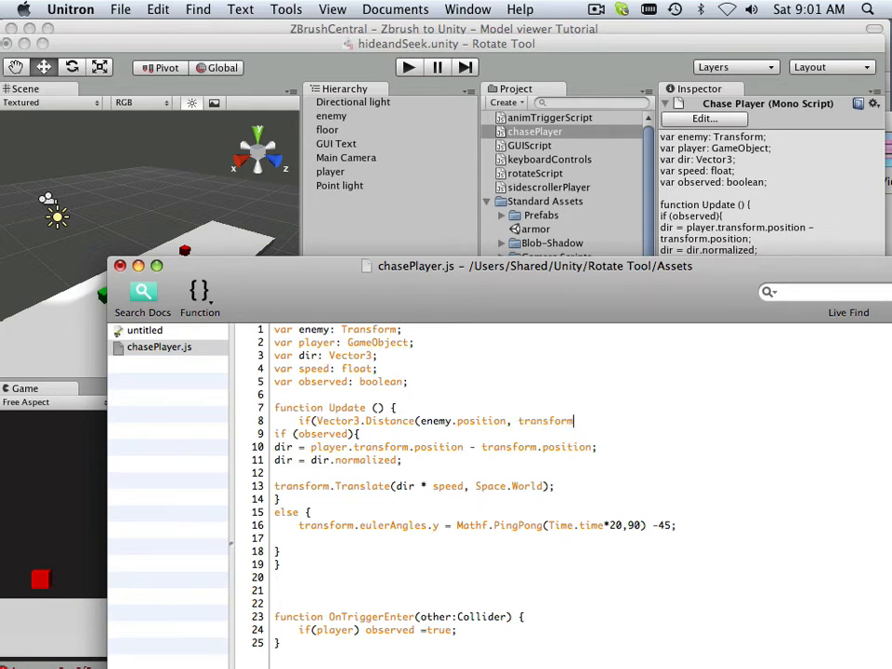
{"action": "type", "text": ".posit"}
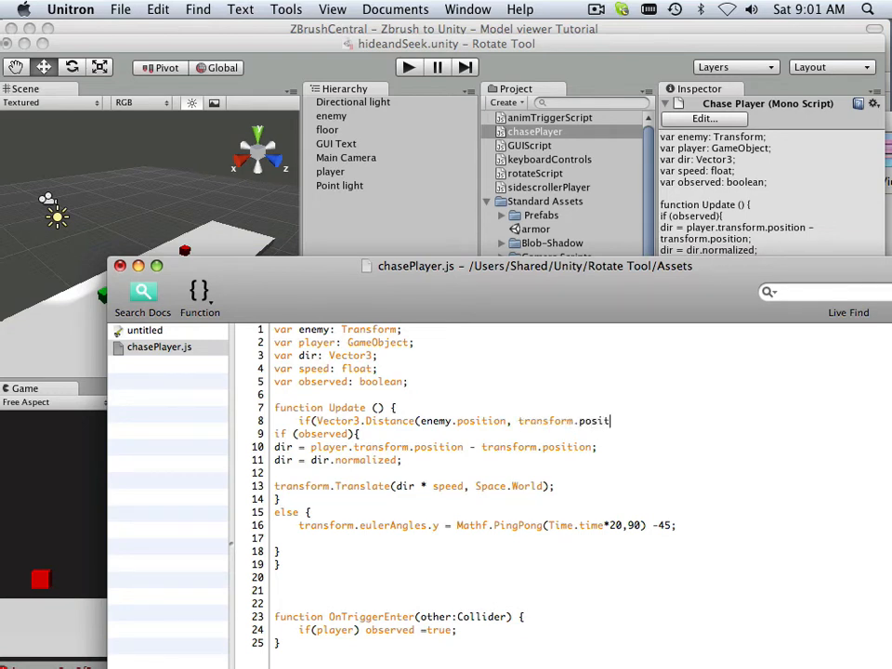
{"action": "type", "text": "ion"}
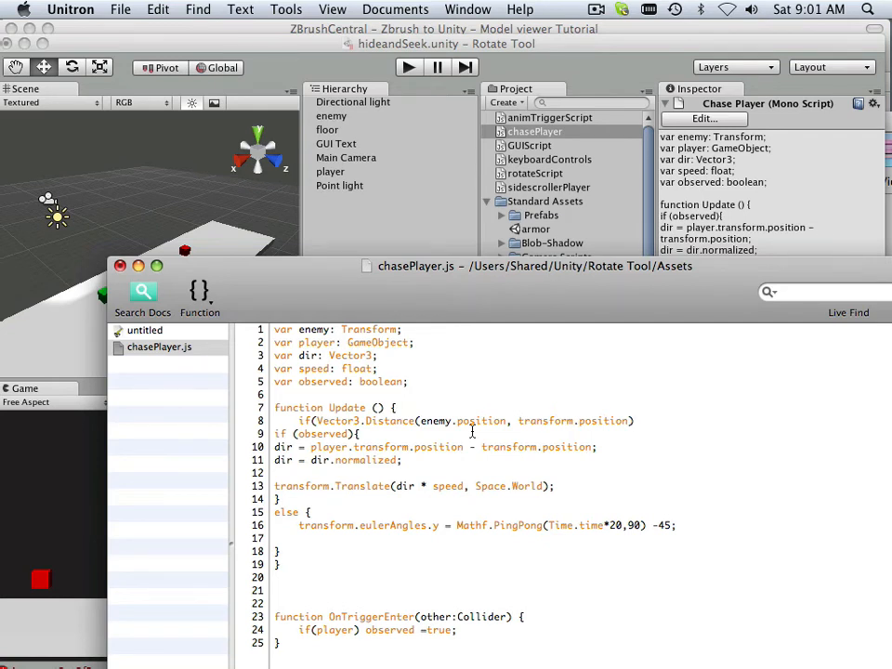
Step: Complete line 8 with ' < 50){' so the distance check wraps the chase logic
{"action": "left_click", "coordinate": [639, 420]}
{"action": "type", "text": " <"}
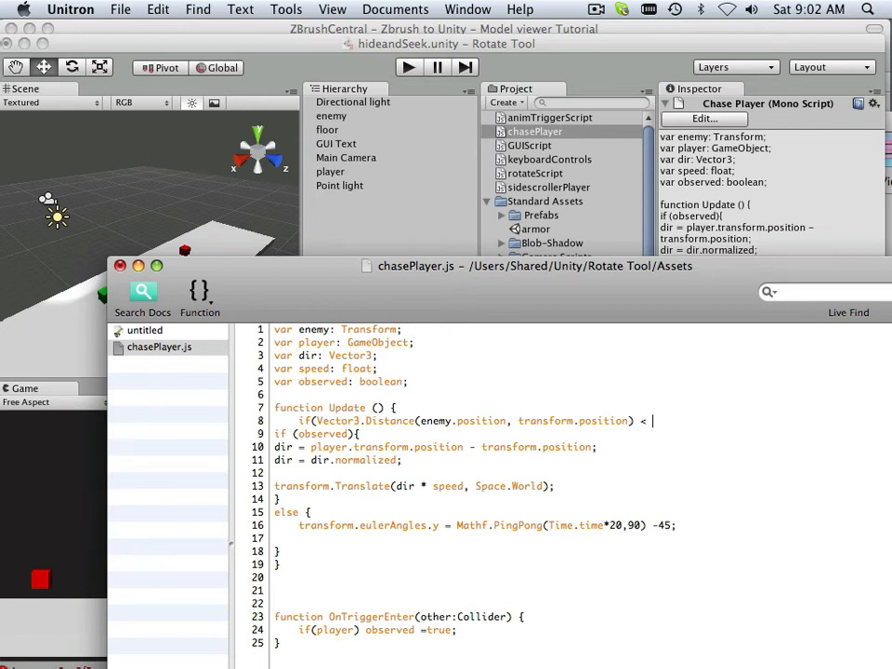
{"action": "type", "text": "50)"}
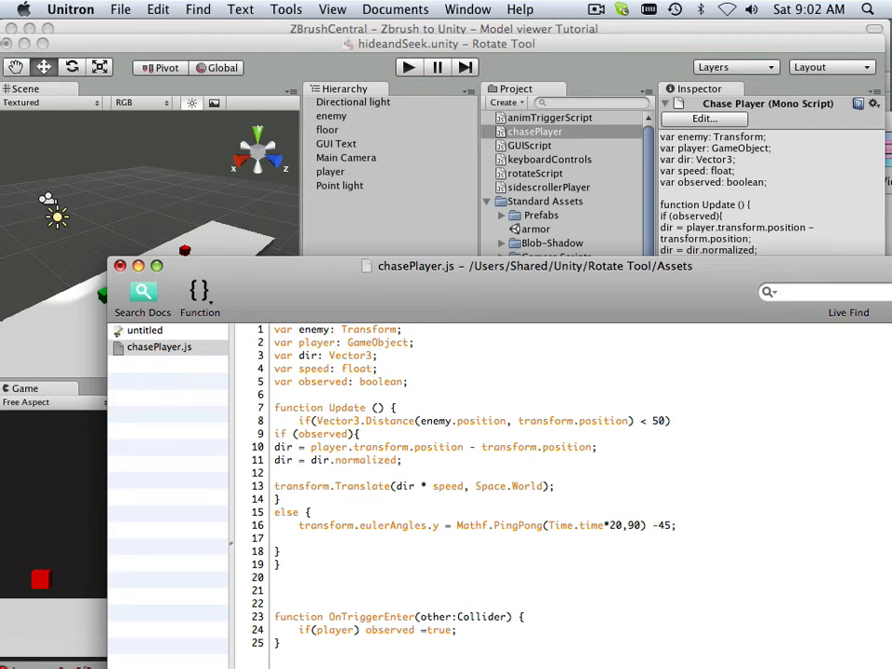
{"action": "type", "text": "("}
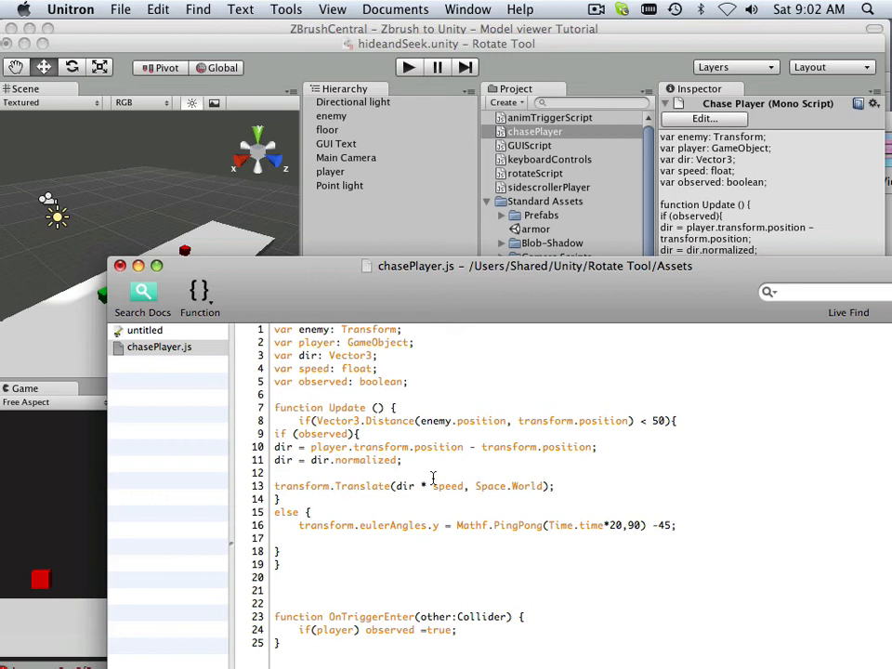
{"action": "mouse_move", "coordinate": [348, 515]}
{"action": "type", "text": "}"}
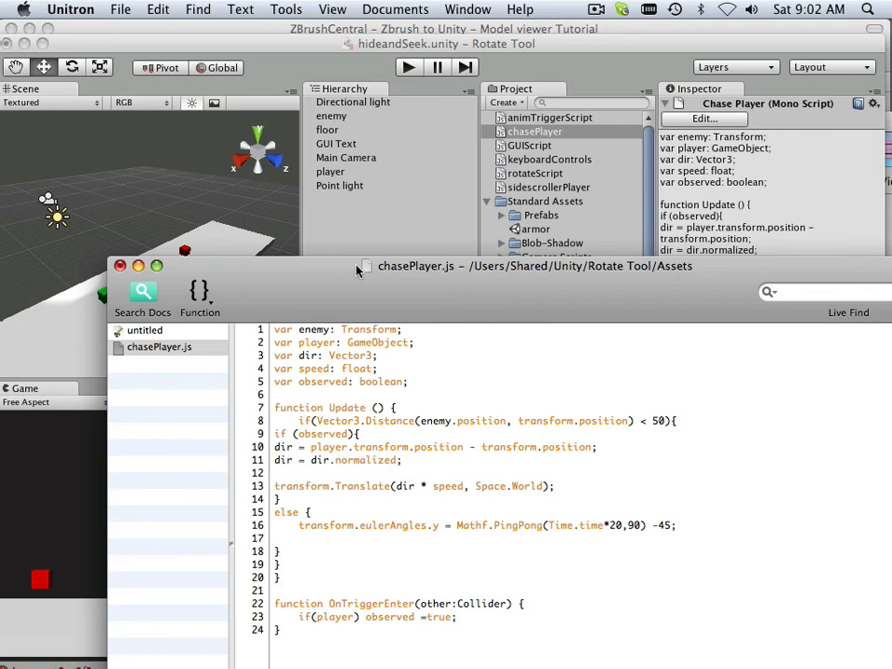
{"action": "mouse_move", "coordinate": [360, 57]}
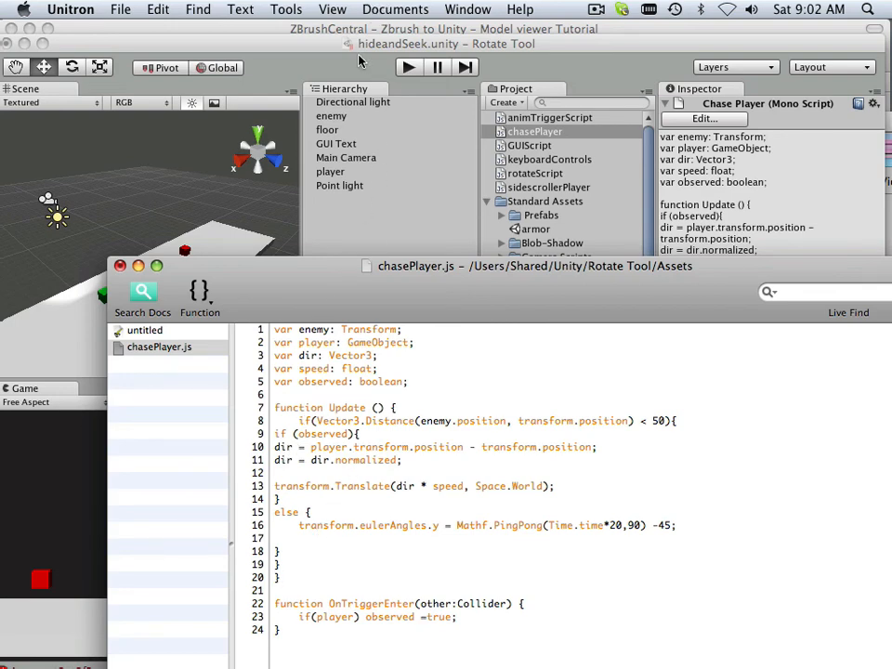
Step: Return to Unity and run the game in play mode
{"action": "left_click", "coordinate": [120, 10]}
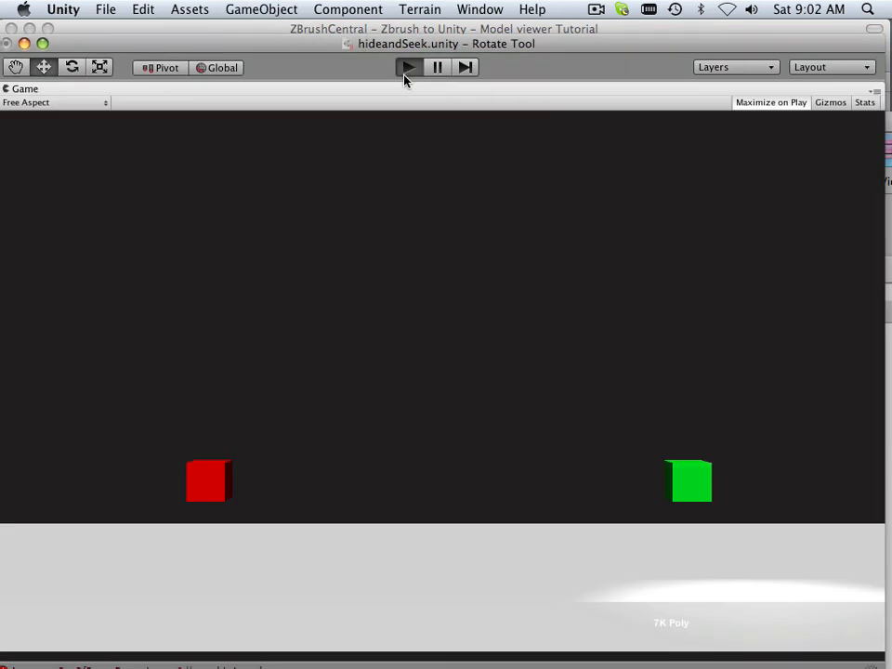
{"action": "left_click", "coordinate": [407, 67]}
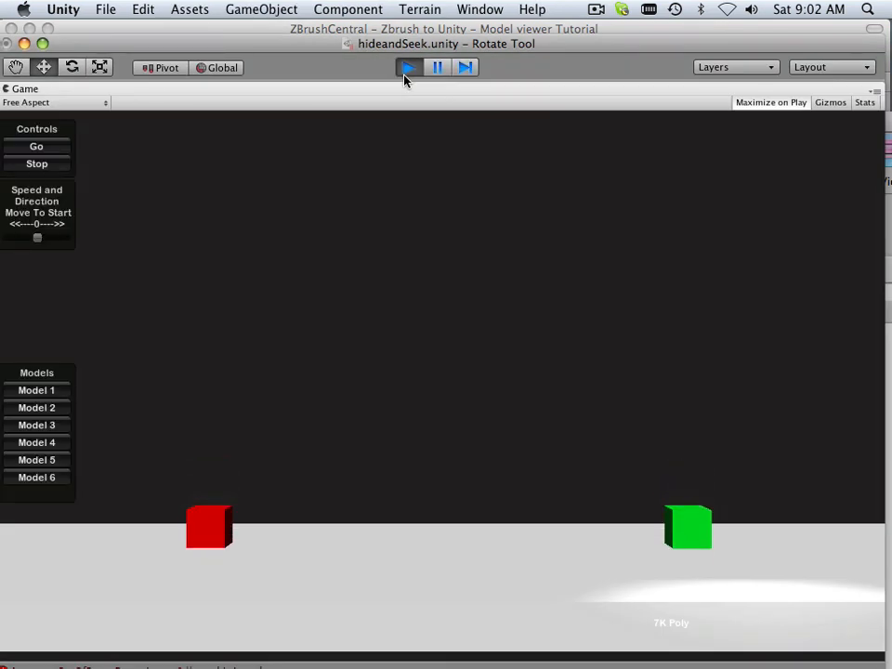